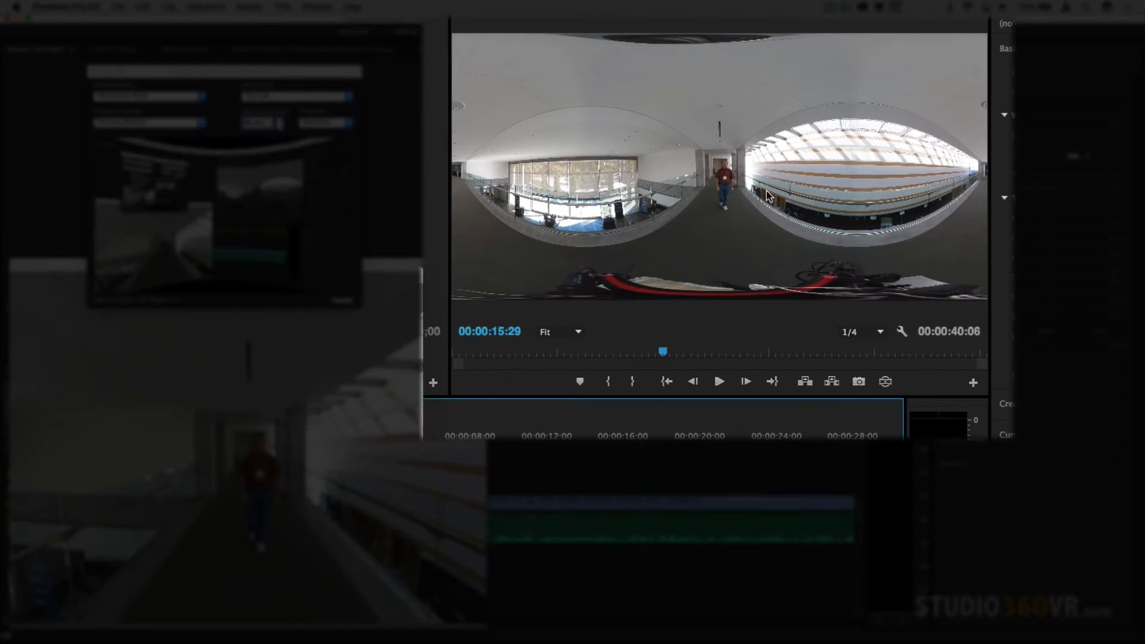
mouse_move(680, 212)
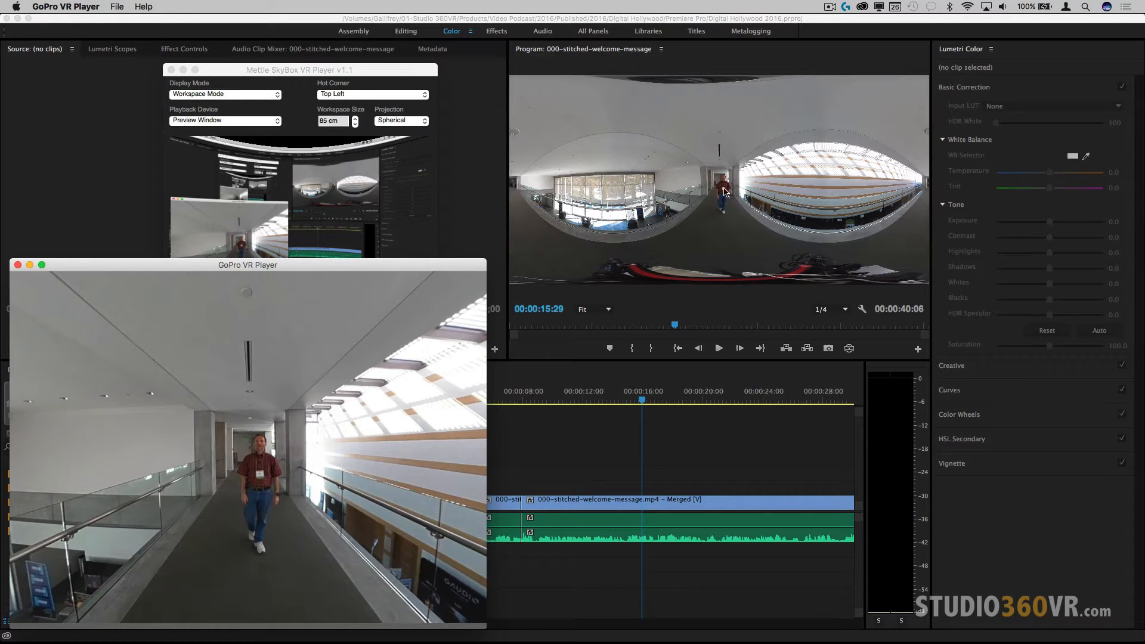
mouse_move(746, 185)
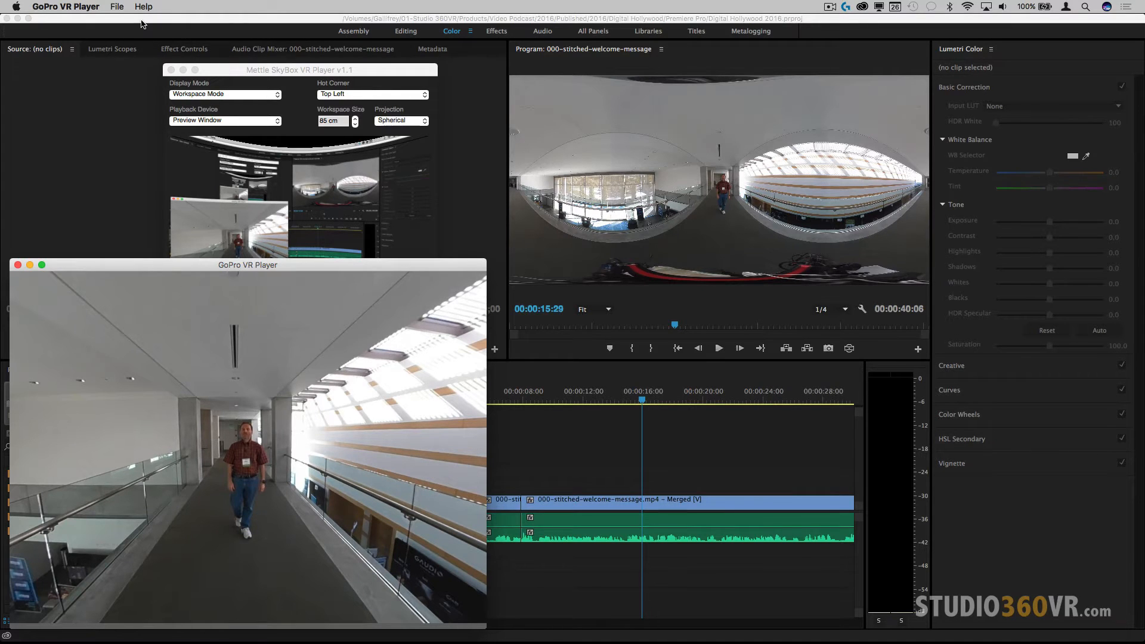
- Uncheck Mettle SkyBox, GoPro VR Player and Dashwood under Video Device in Playback preferences
left_click(66, 6)
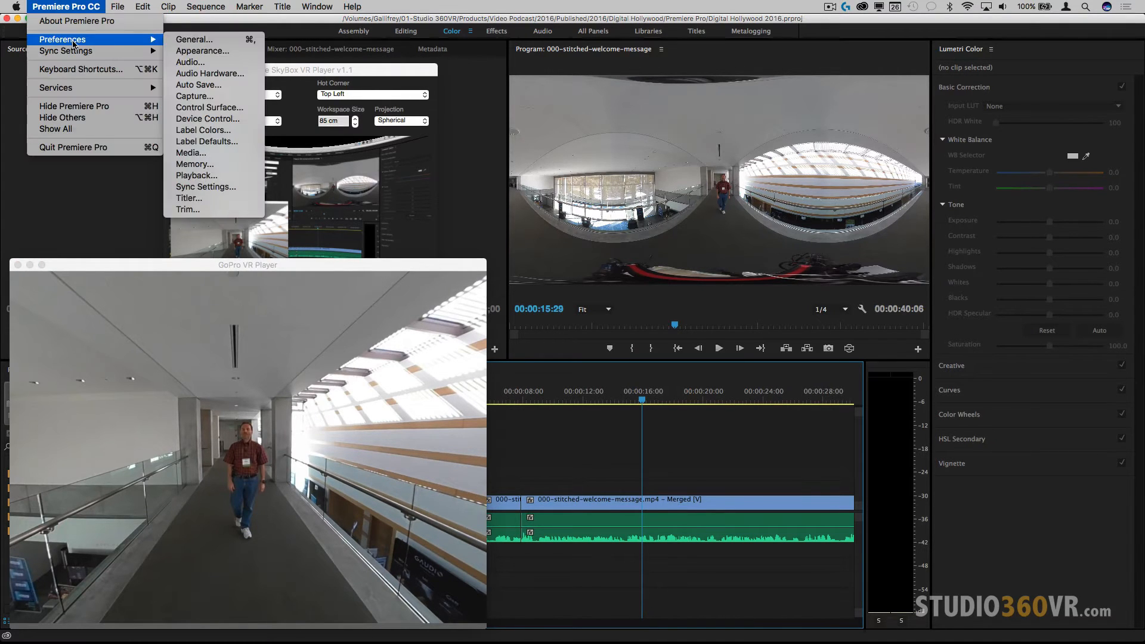
mouse_move(188, 180)
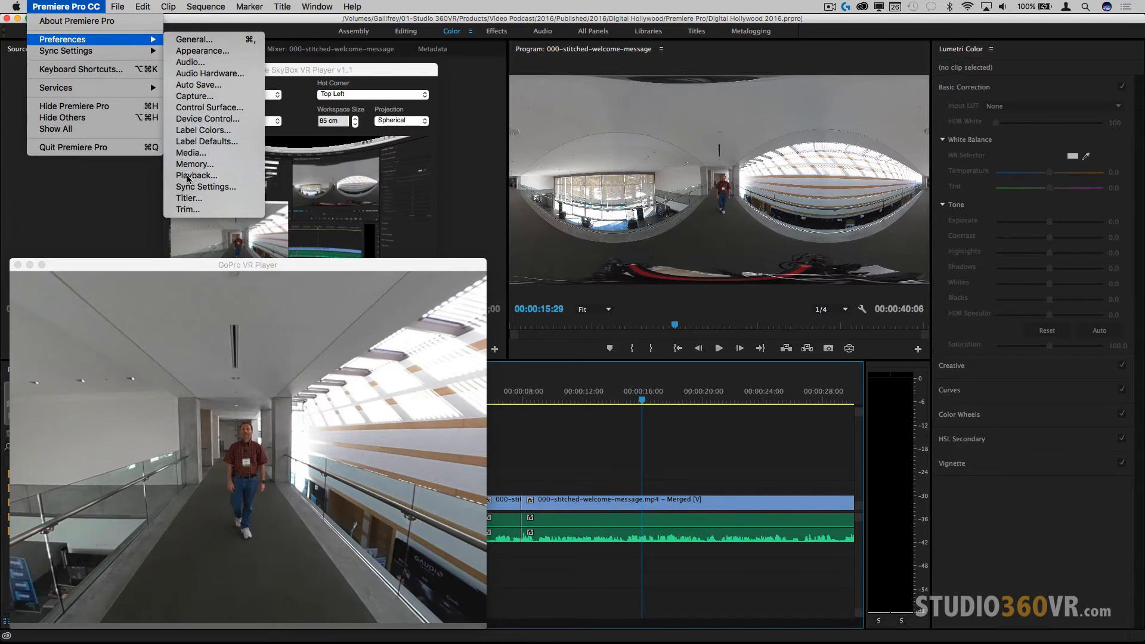
left_click(197, 175)
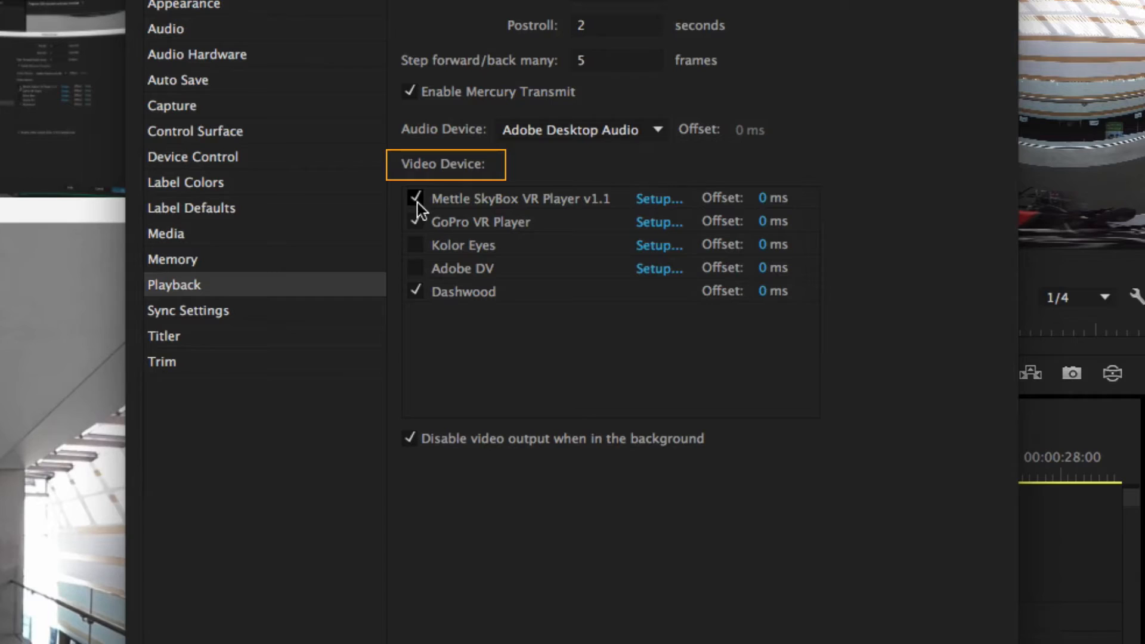
left_click(416, 198)
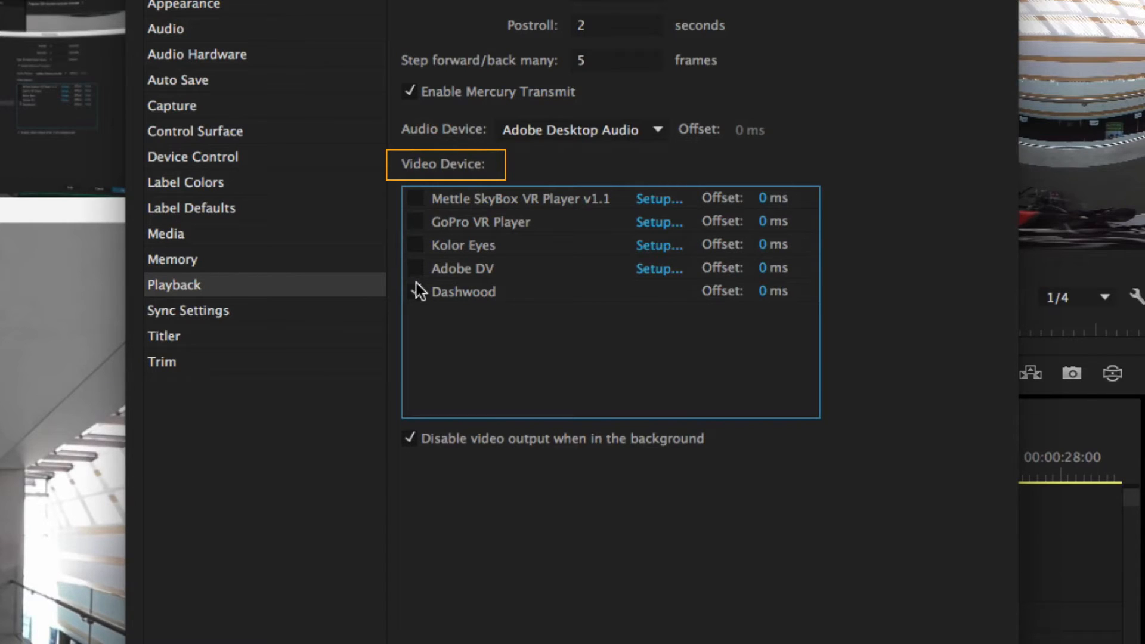
mouse_move(824, 518)
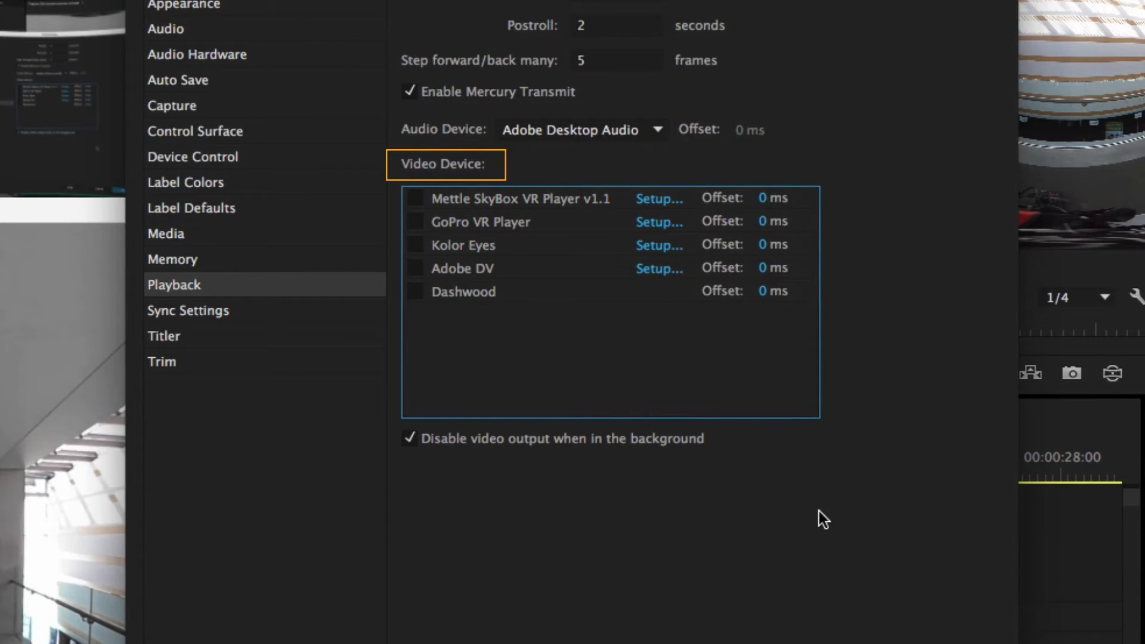
mouse_move(826, 510)
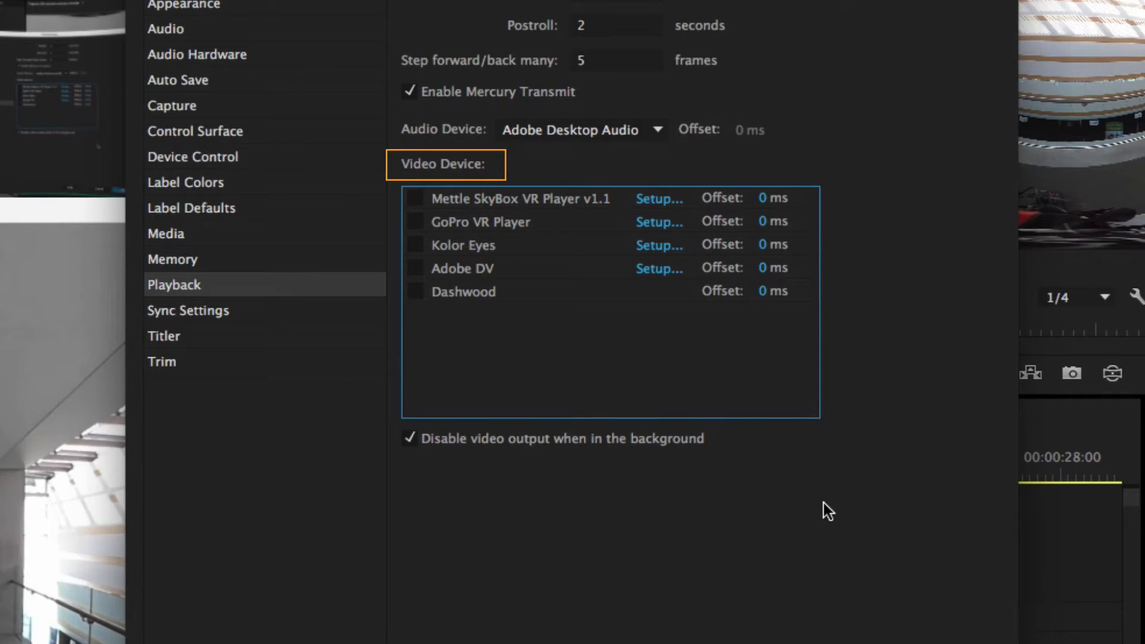
mouse_move(843, 504)
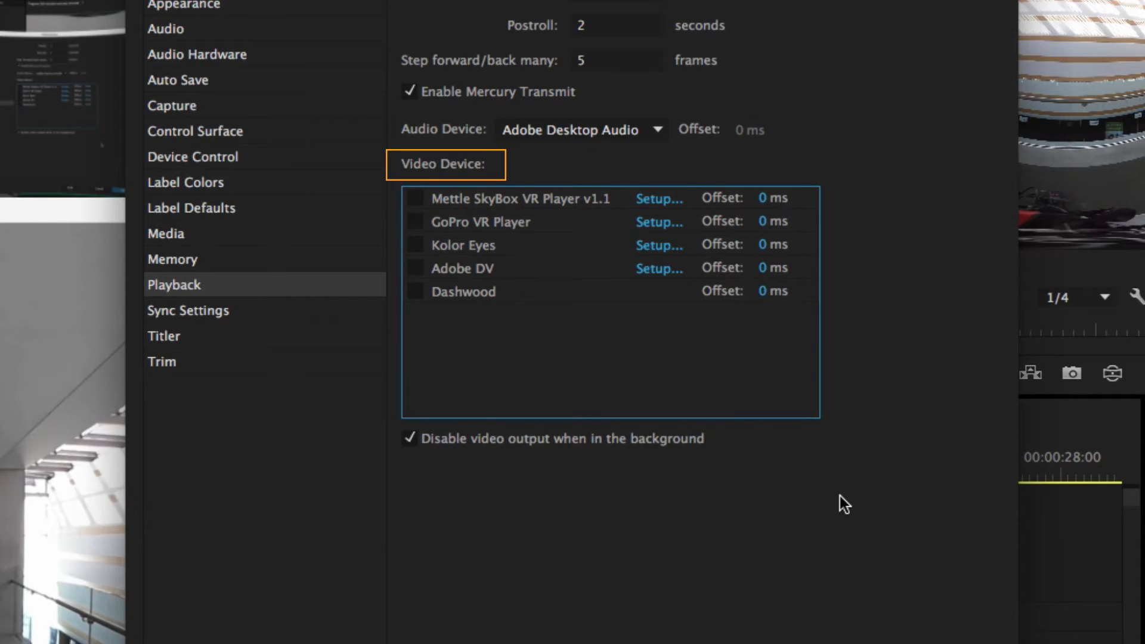
mouse_move(707, 430)
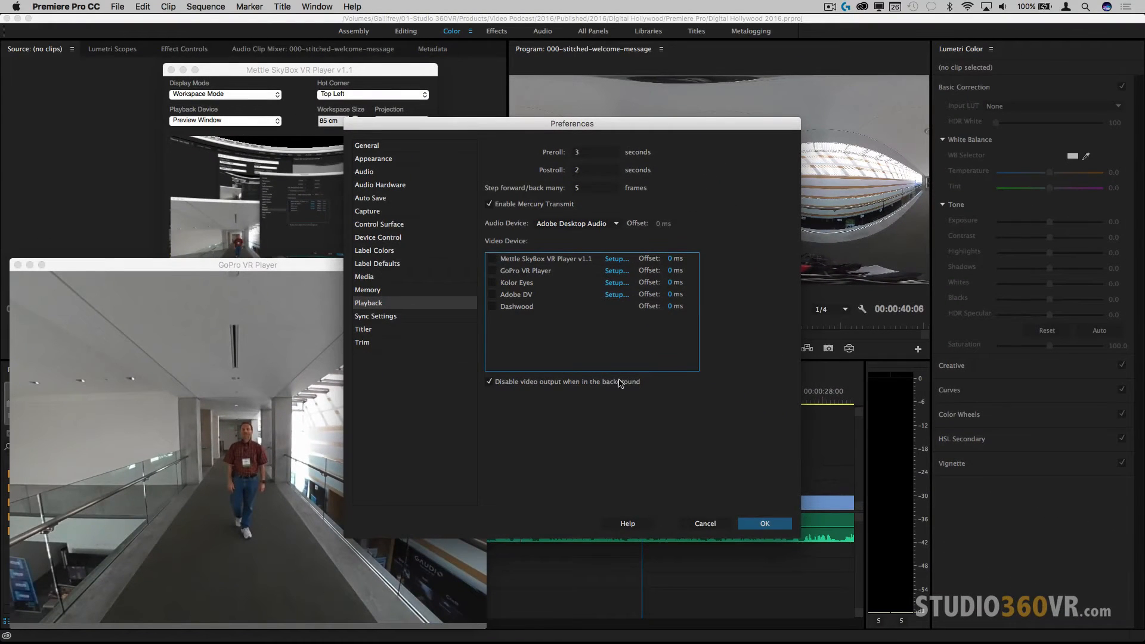
- Apply the preferences and move the playhead through 24 to about 28 seconds
left_click(764, 523)
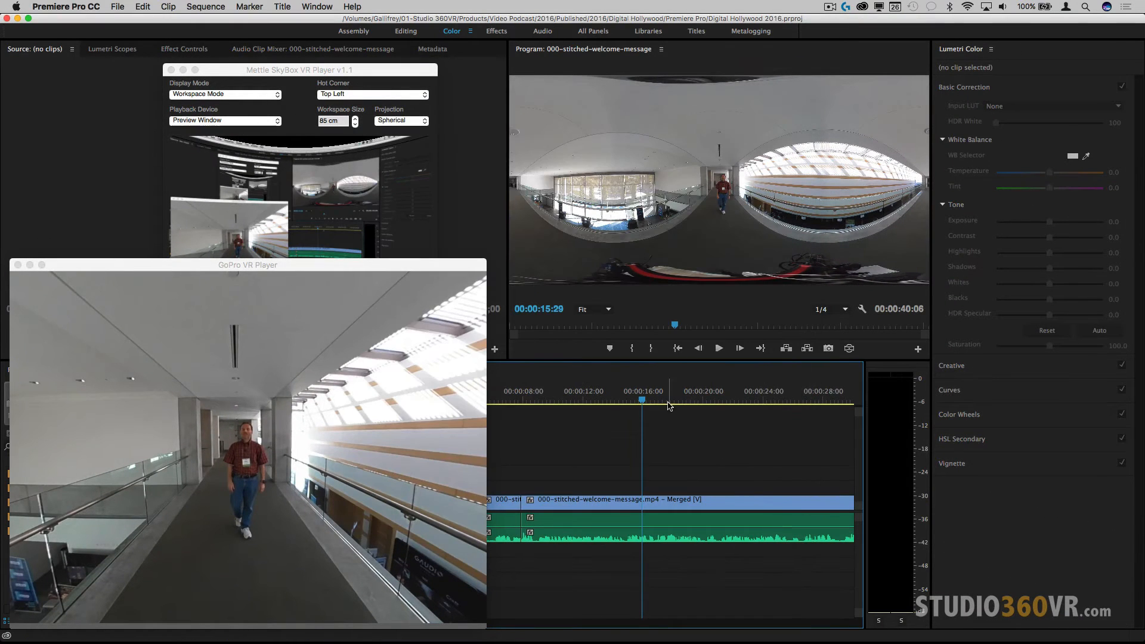
left_click(247, 439)
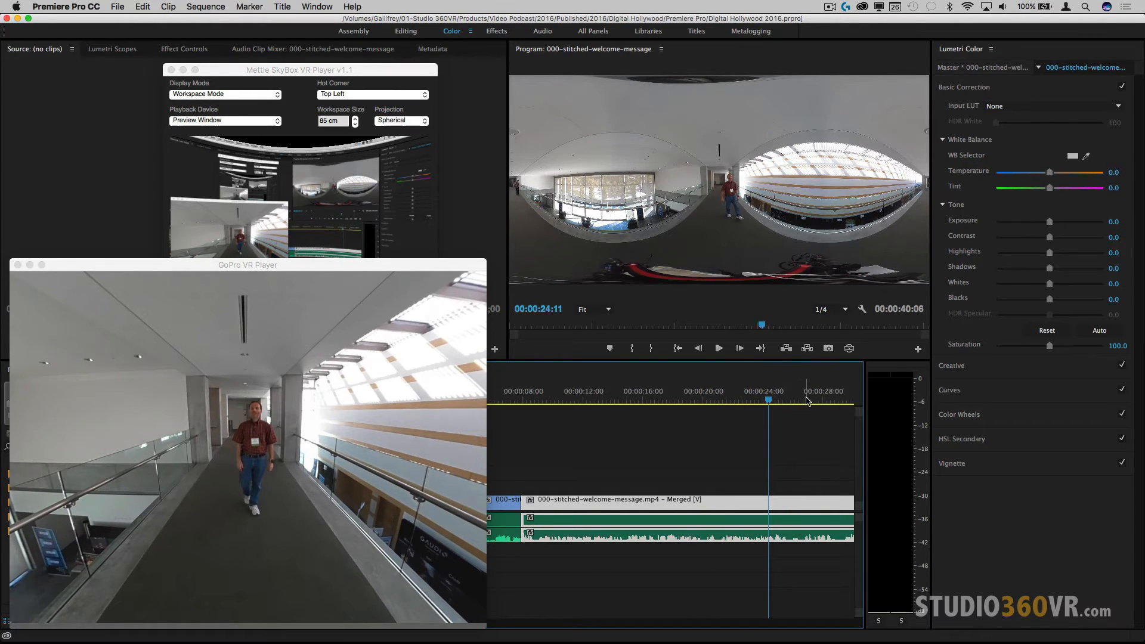
left_click(829, 400)
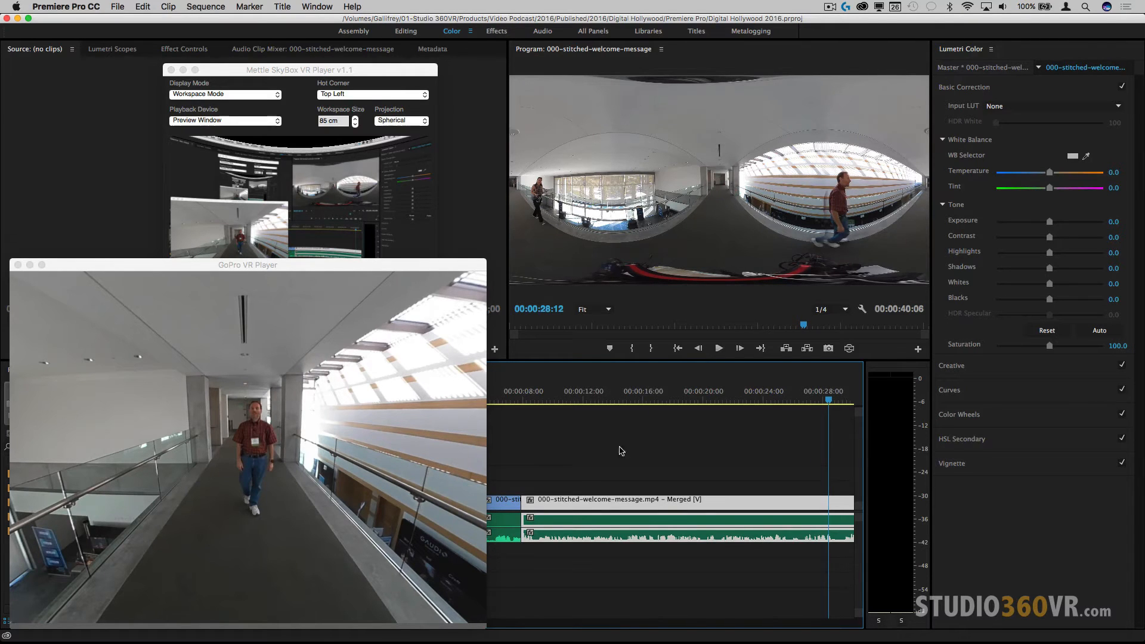
left_click(248, 438)
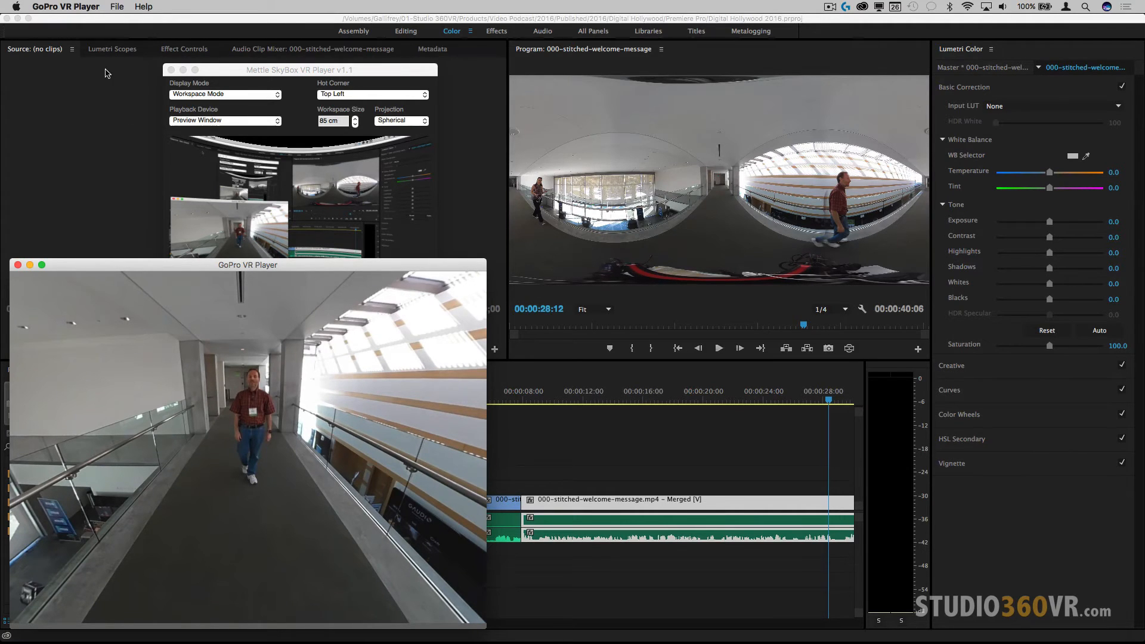
- Check GoPro VR Player as the only playback video device and apply the preferences
left_click(66, 6)
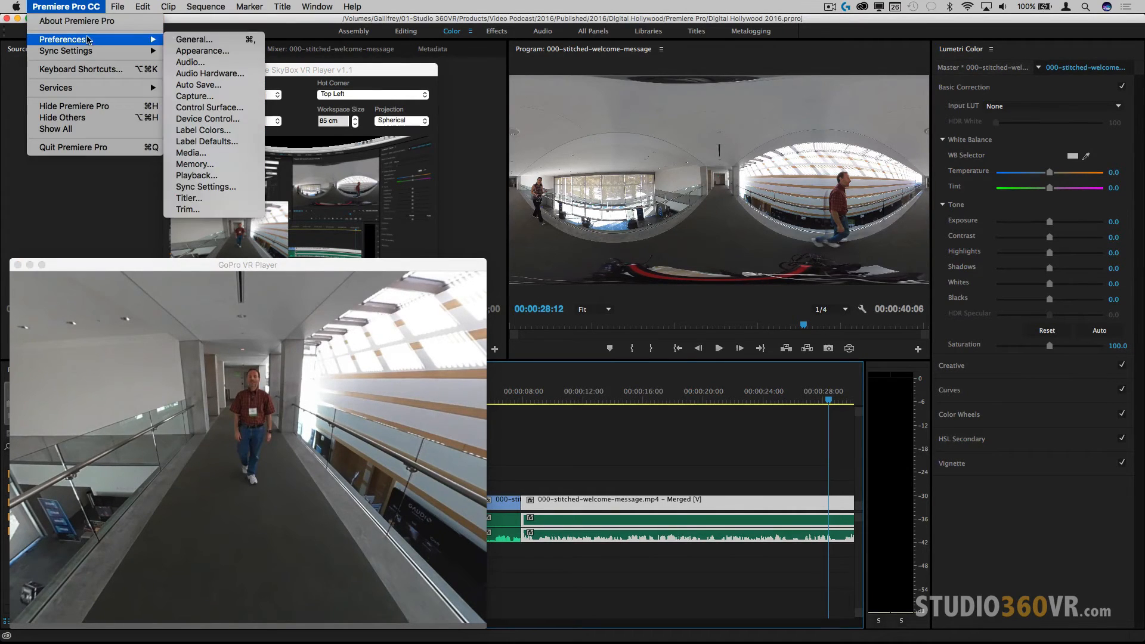
mouse_move(195, 176)
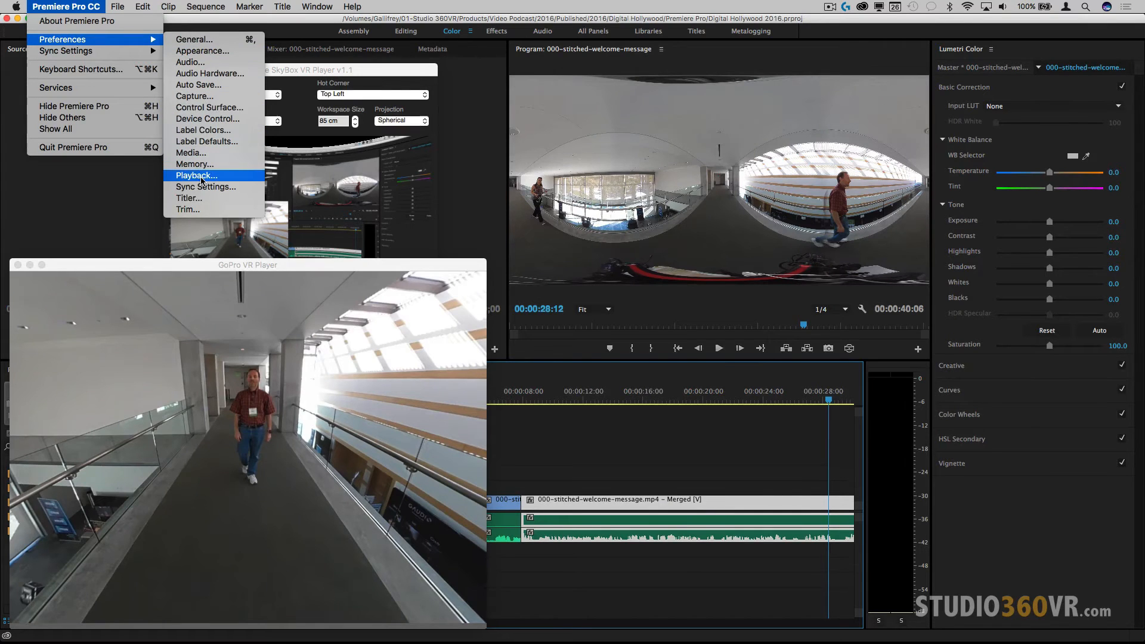
left_click(196, 175)
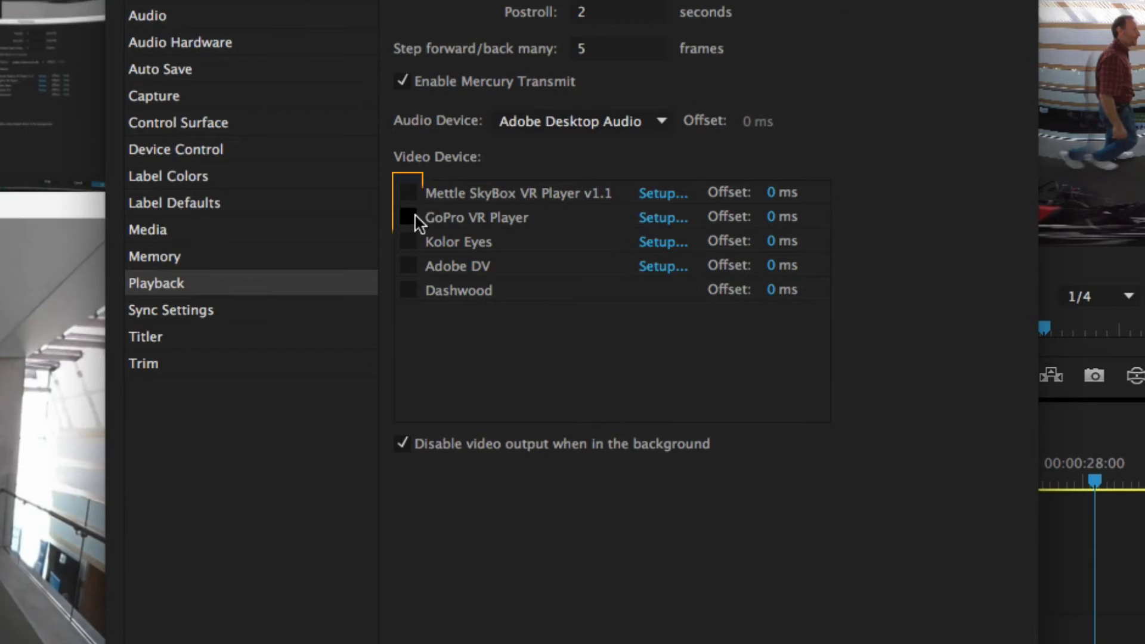
left_click(410, 217)
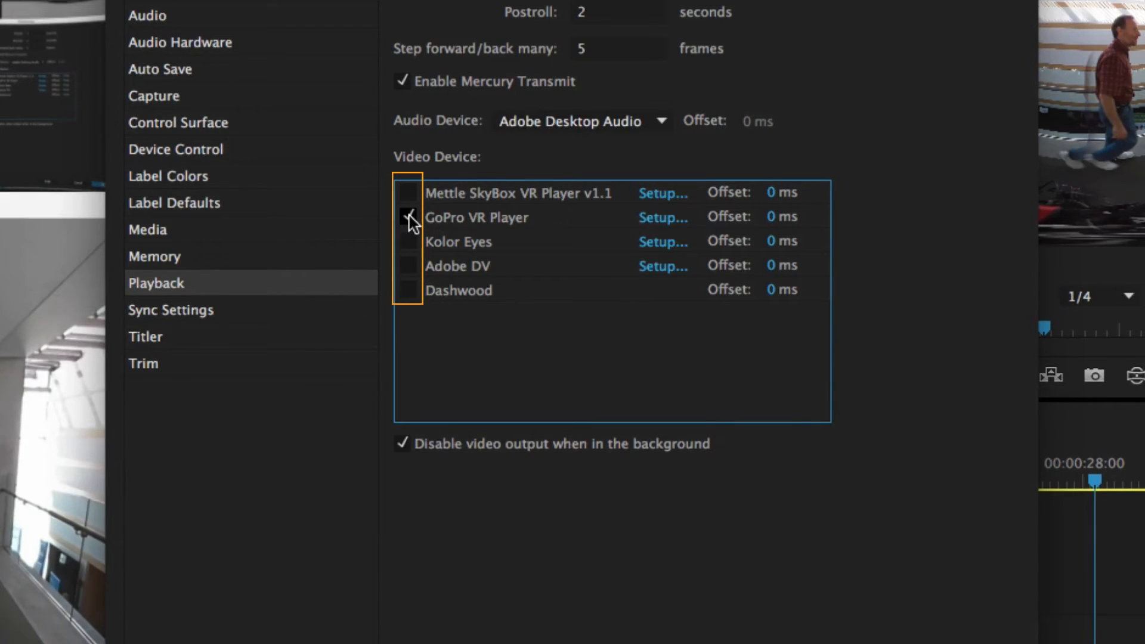
left_click(408, 217)
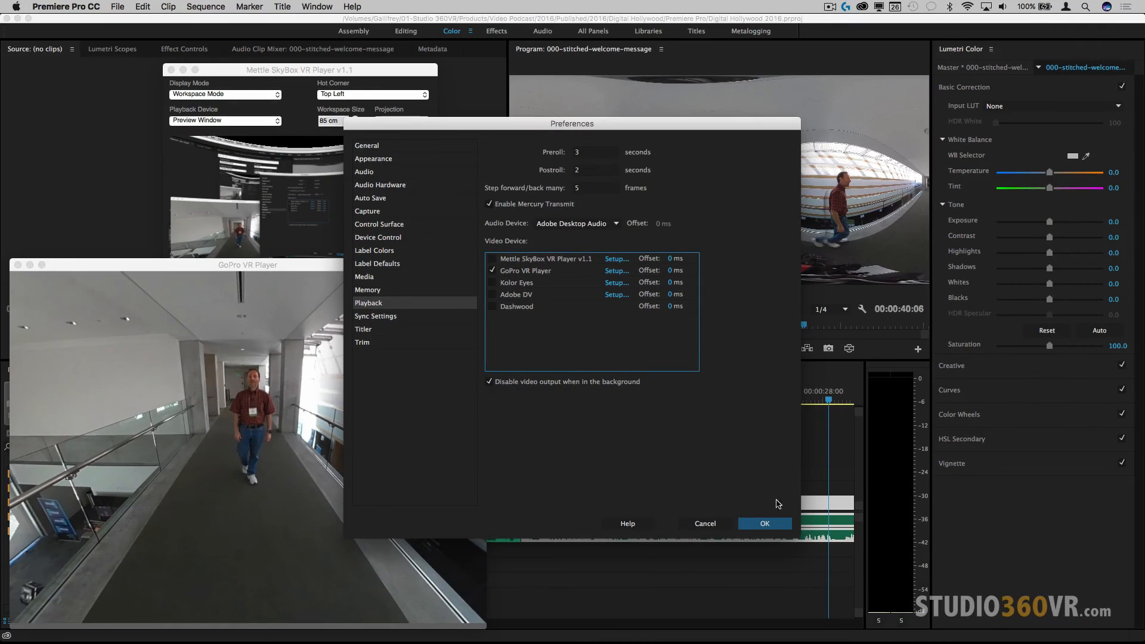
left_click(764, 523)
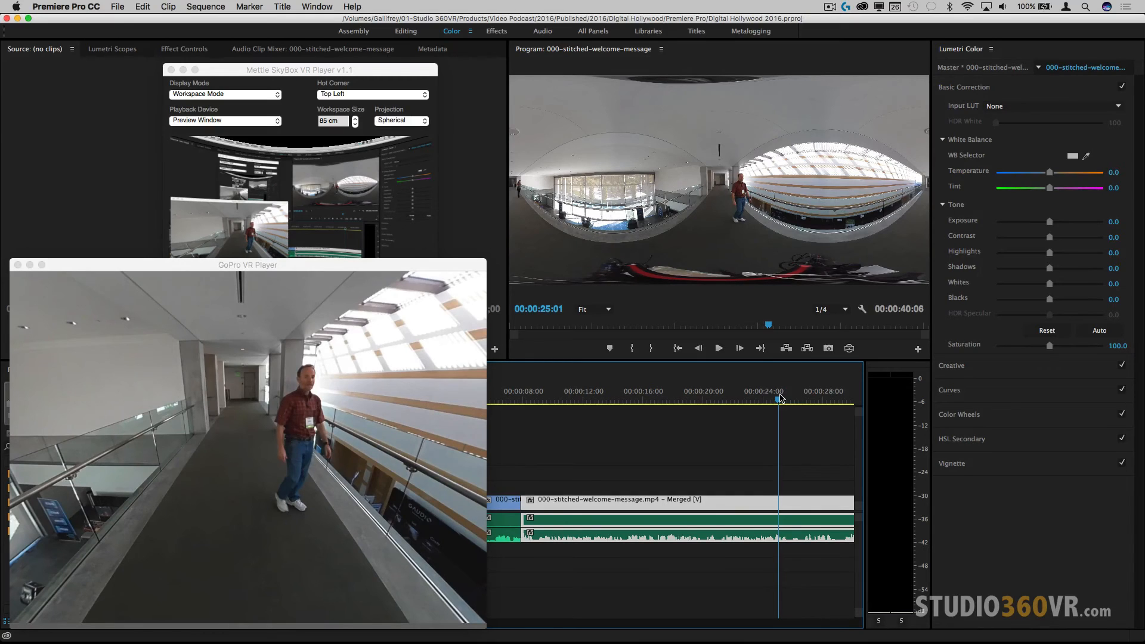
- Move the playhead to about 25 seconds and bring up the Preferences menu
left_click(66, 7)
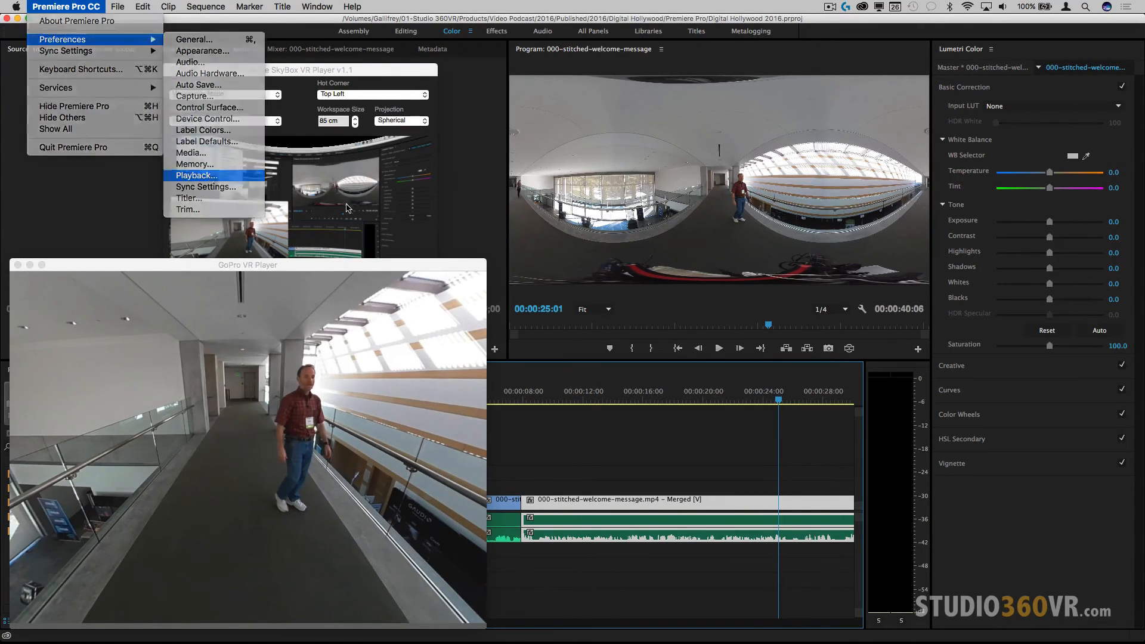
- Confirm Playback preferences with every VR video device left unchecked
left_click(196, 175)
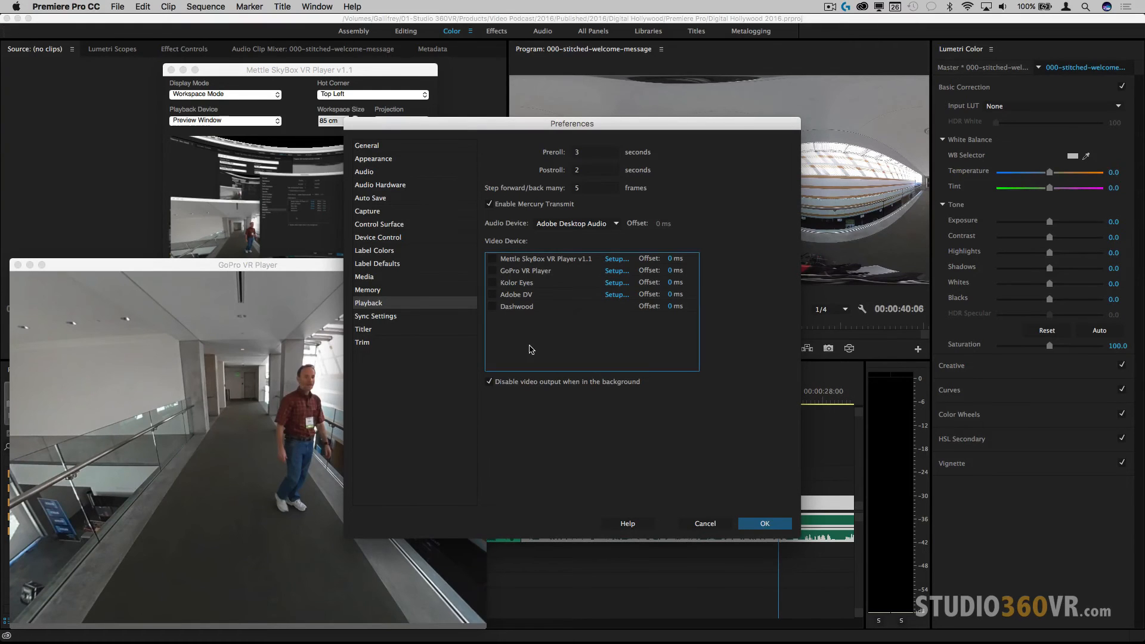
left_click(765, 523)
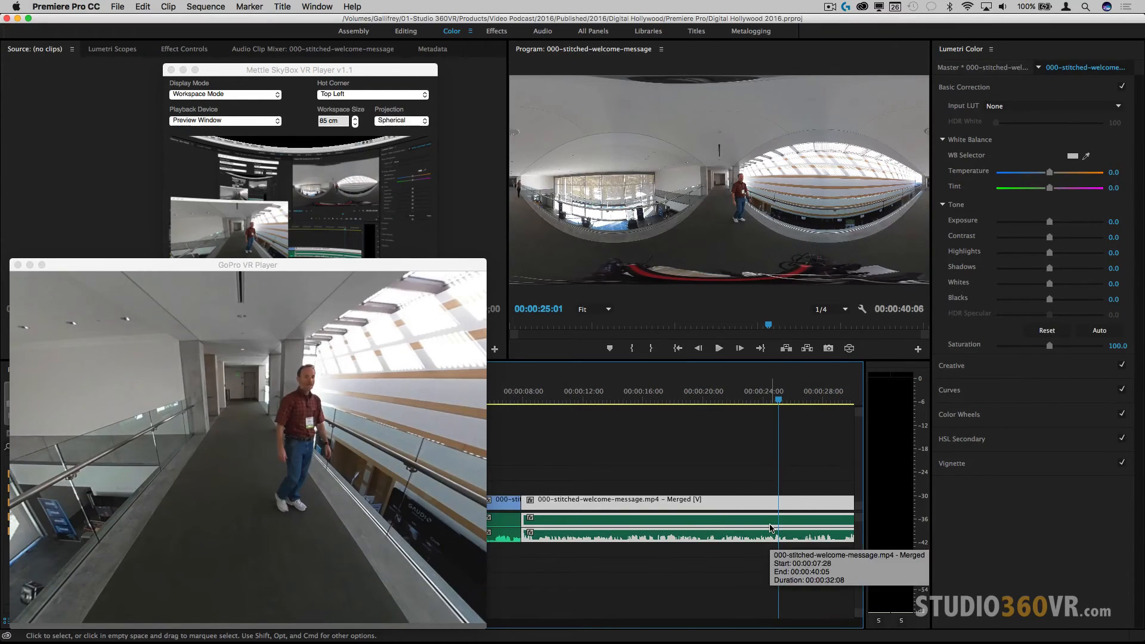